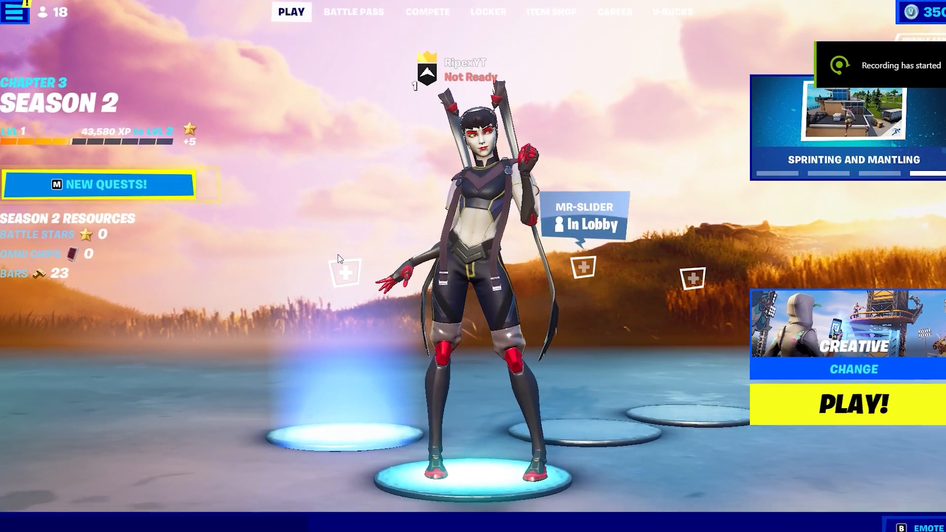
Leave the Fortnite lobby and bring up the Fix FPS Drops article in Chrome
click(850, 403)
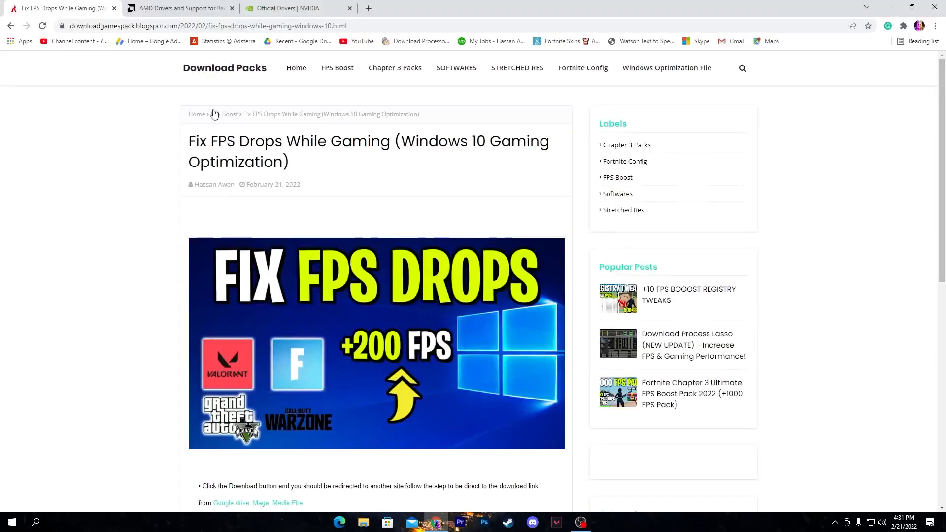
Check the AMD and NVIDIA driver pages, then return to the FPS drops article
click(178, 8)
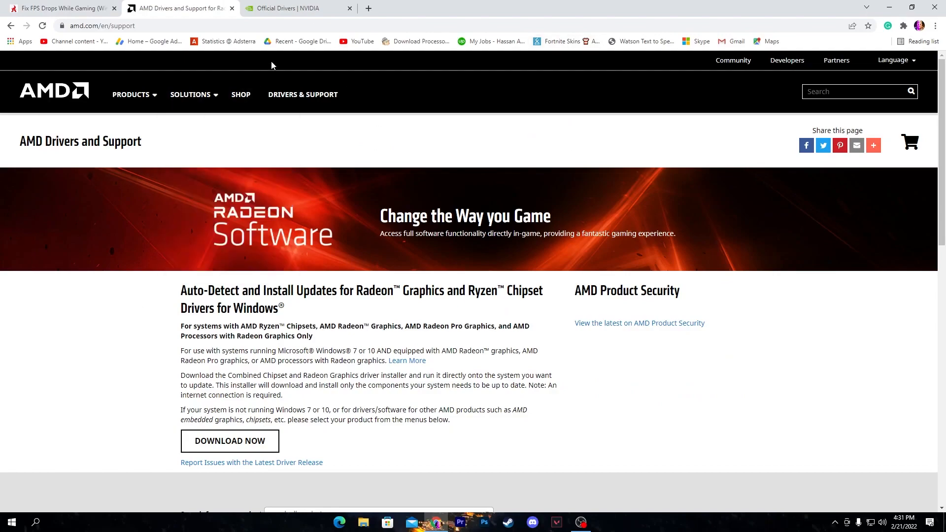
click(296, 8)
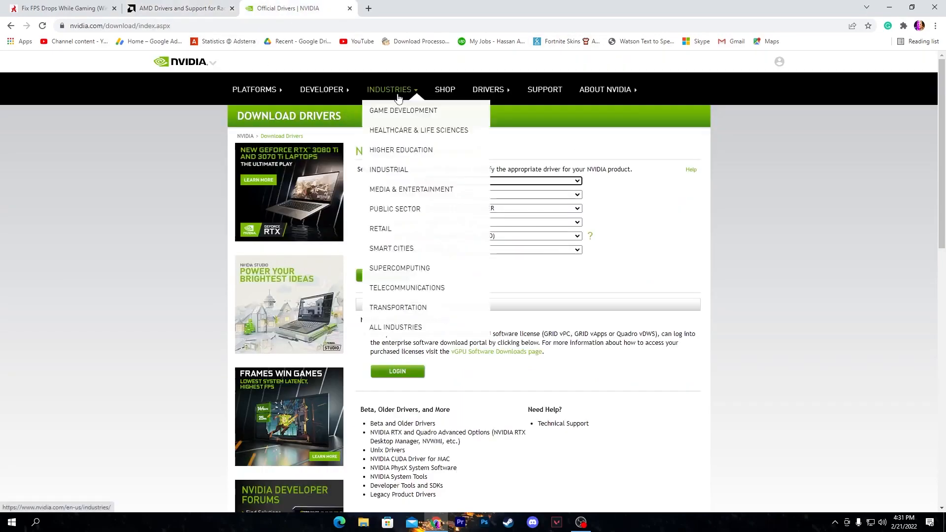
click(177, 8)
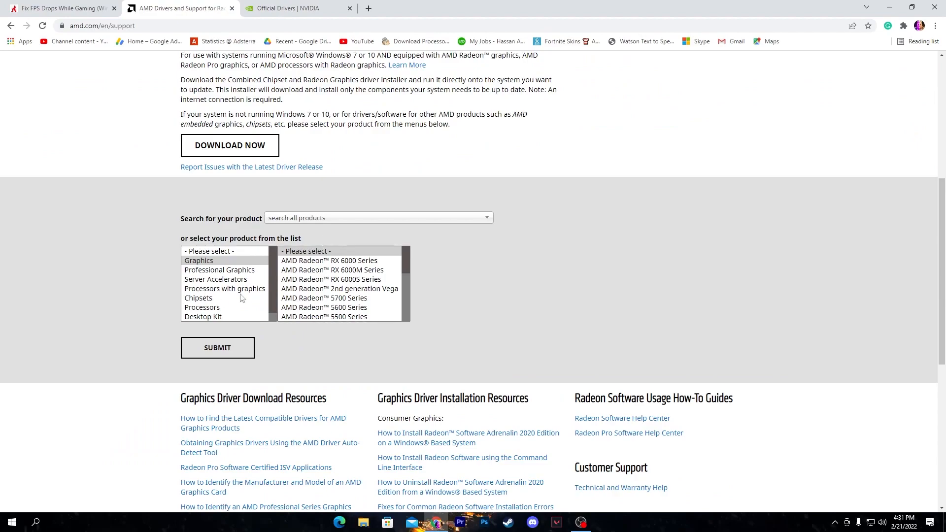
mouse_move(330, 295)
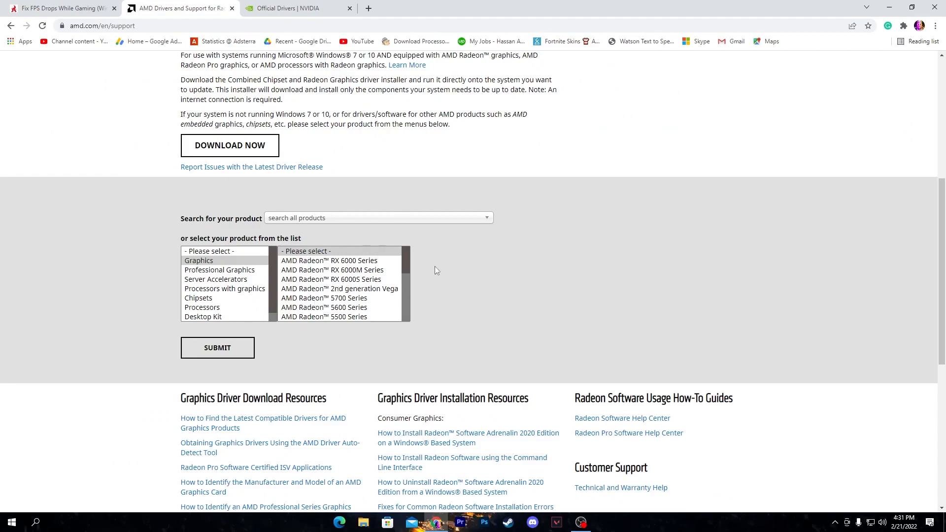
click(296, 8)
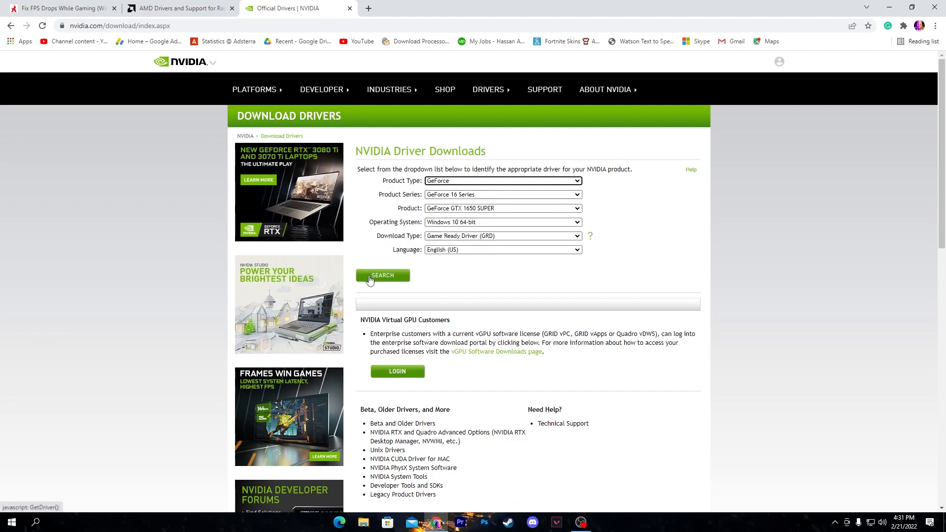
mouse_move(396, 206)
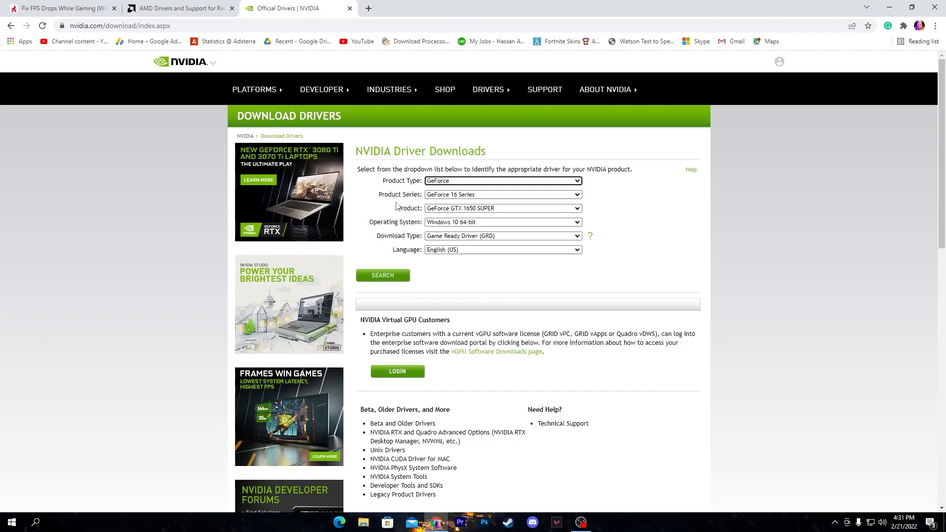
click(60, 8)
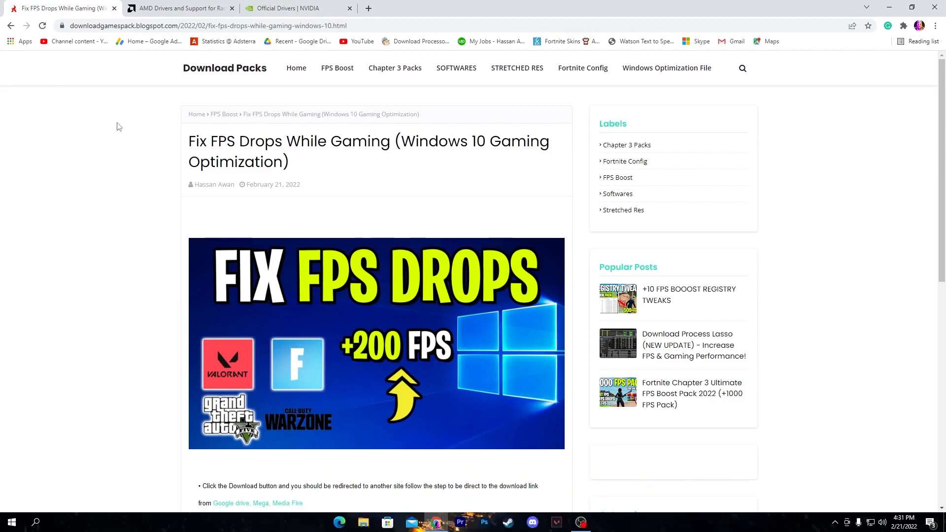
scroll(down, 3)
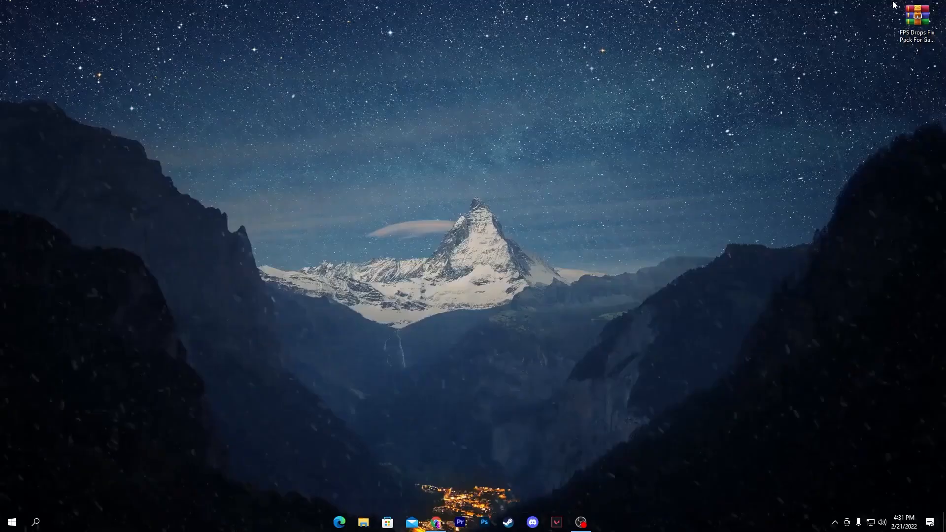
Drag the FPS Drops Fix Pack archive from the desktop corner toward the upper left
drag(917, 24, 318, 126)
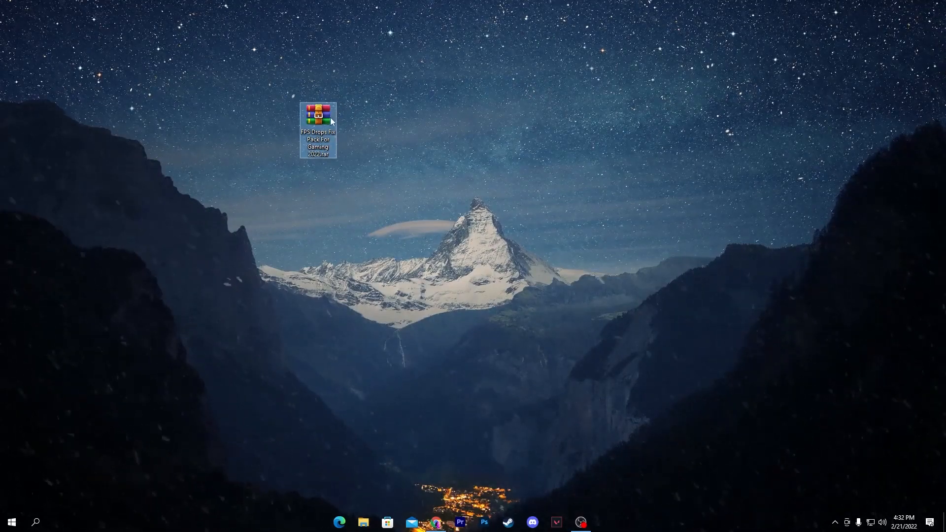
mouse_move(369, 135)
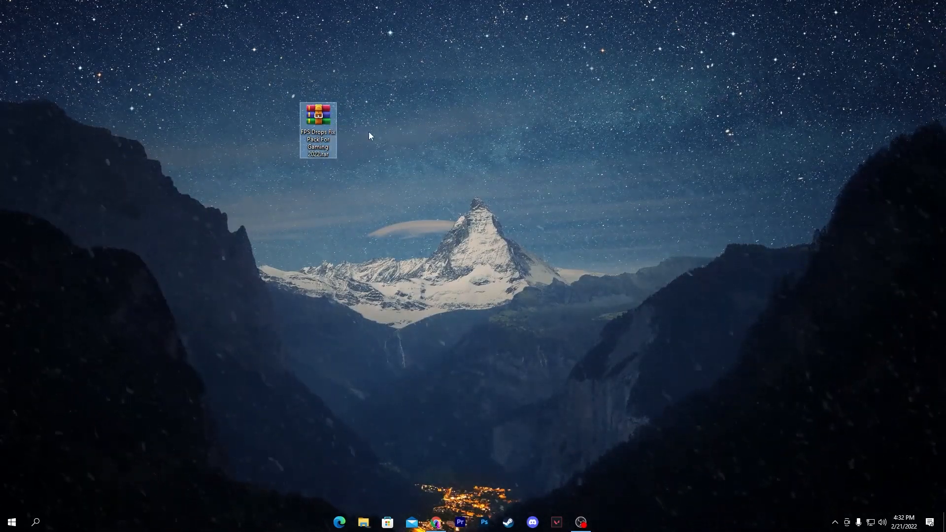
mouse_move(308, 115)
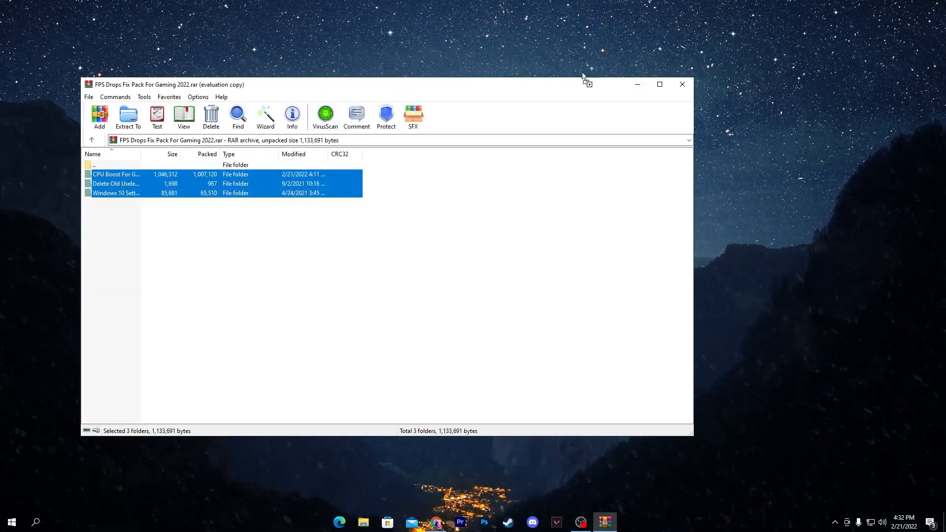
Extract the archive's three folders to the desktop and select Delete Old Useless Temp File
click(682, 83)
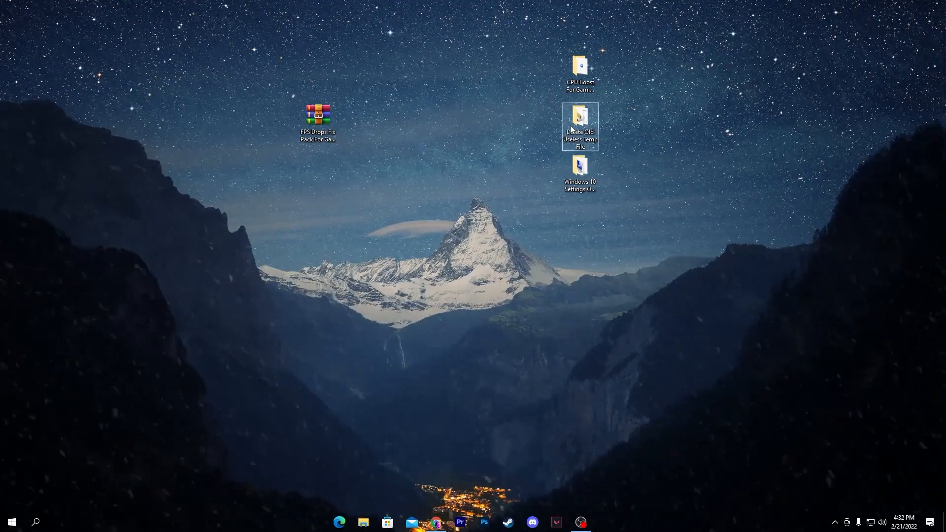
mouse_move(580, 125)
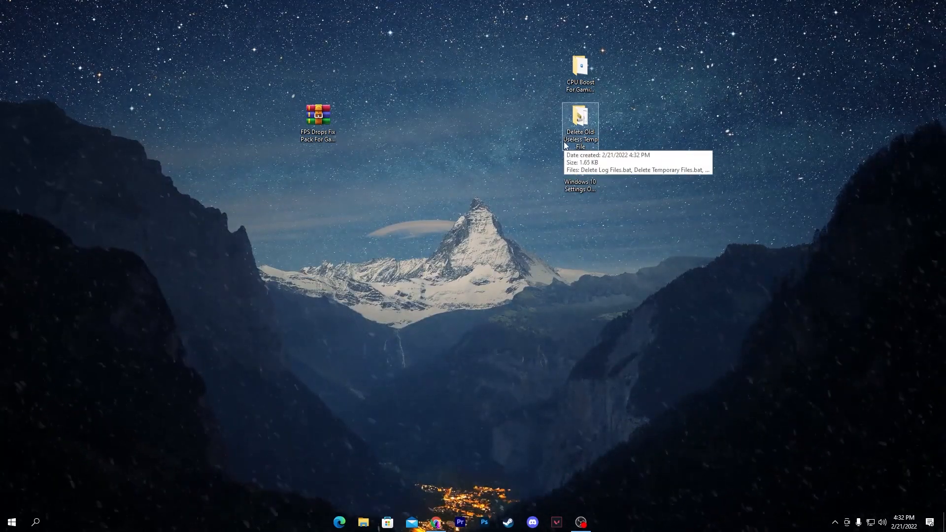
click(579, 121)
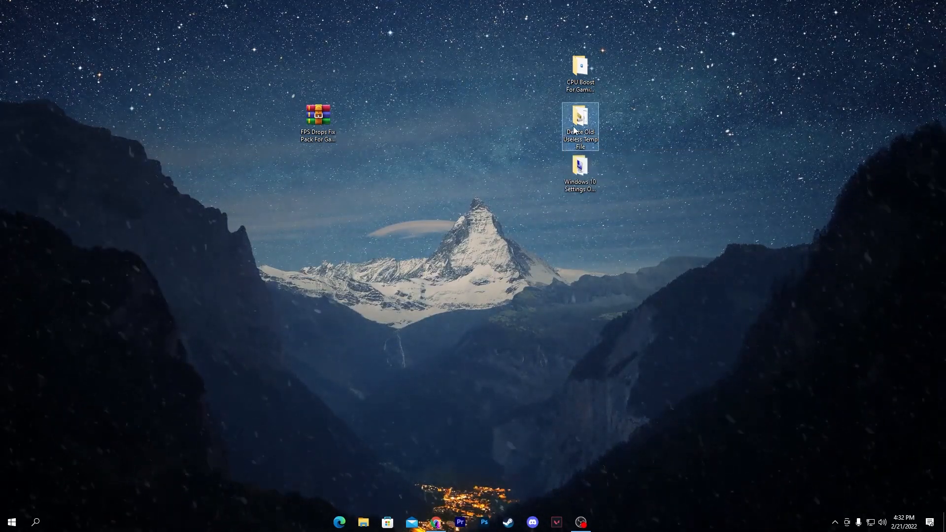
Open the Delete Old Useless Temp File folder and run Delete Log Files.bat
double_click(580, 121)
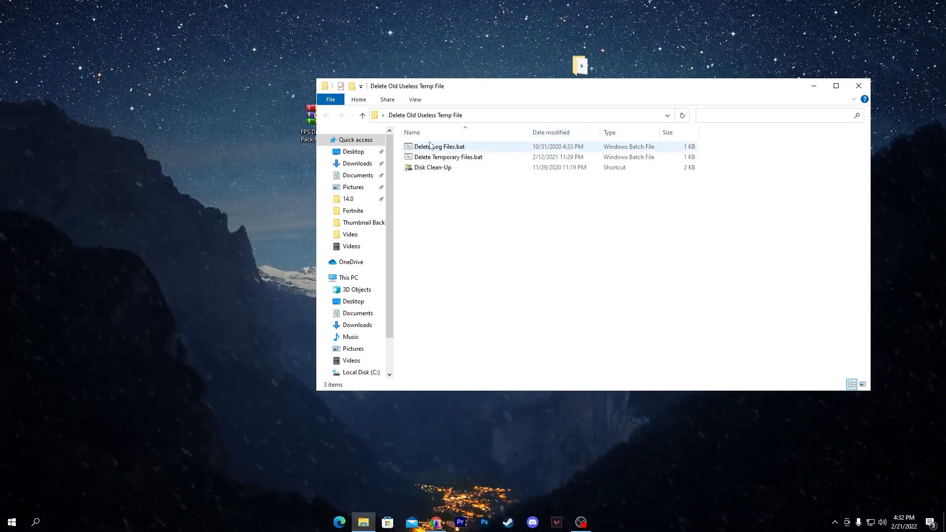
mouse_move(438, 146)
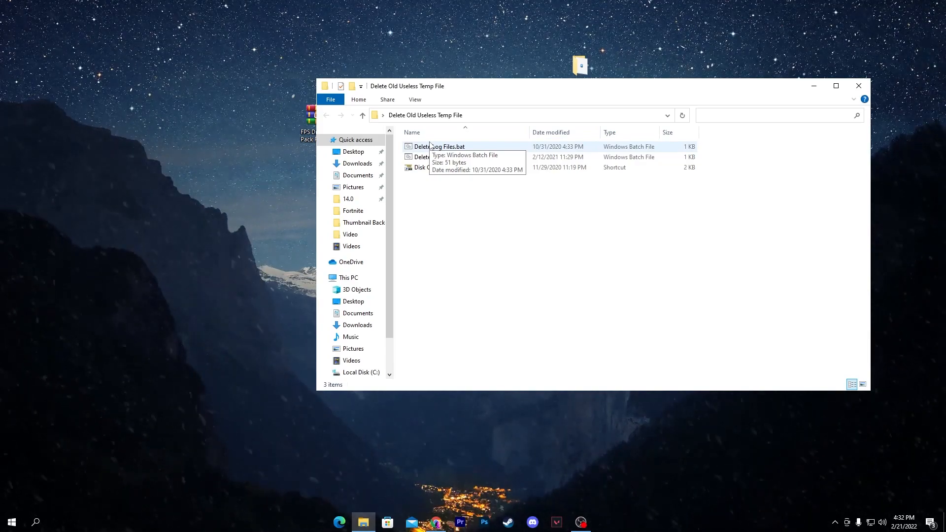
double_click(441, 146)
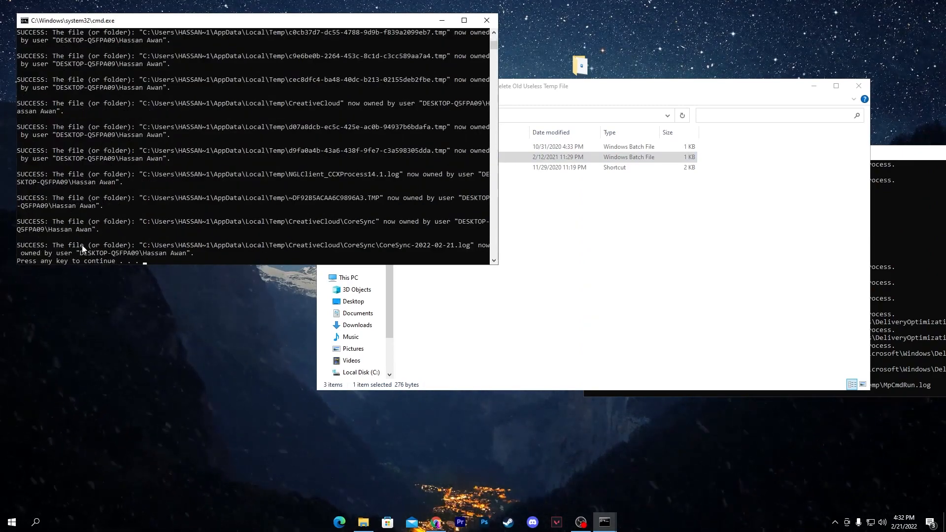
mouse_move(132, 249)
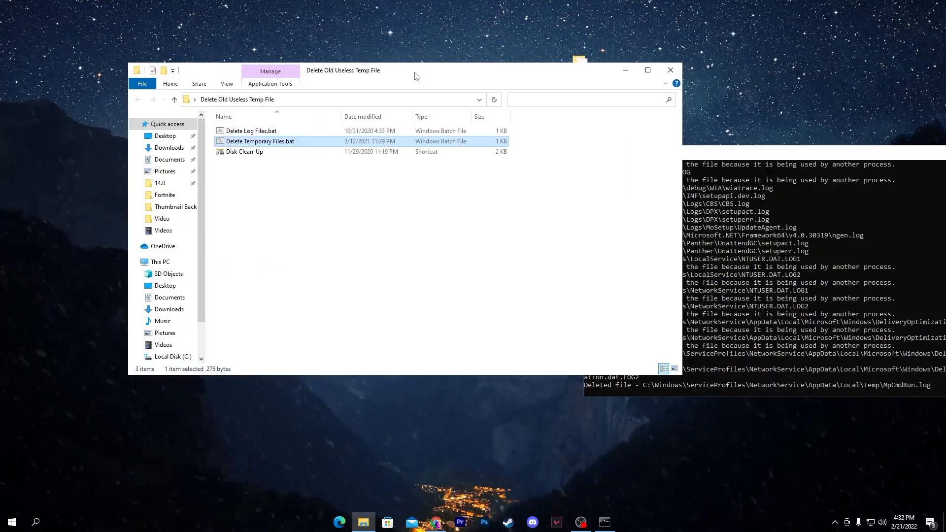
mouse_move(244, 151)
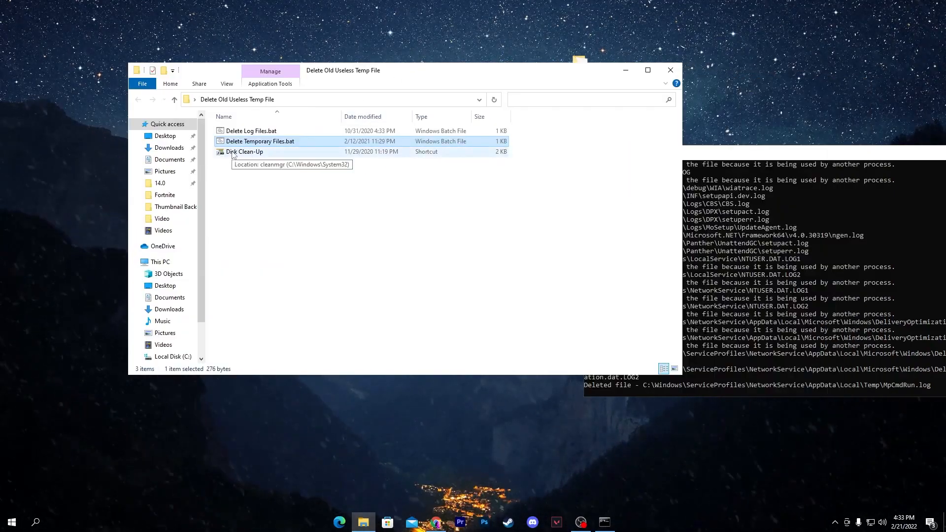
Run Disk Cleanup on drive C, including Defender Antivirus, DirectX Shader Cache and Delivery Optimization files
double_click(244, 151)
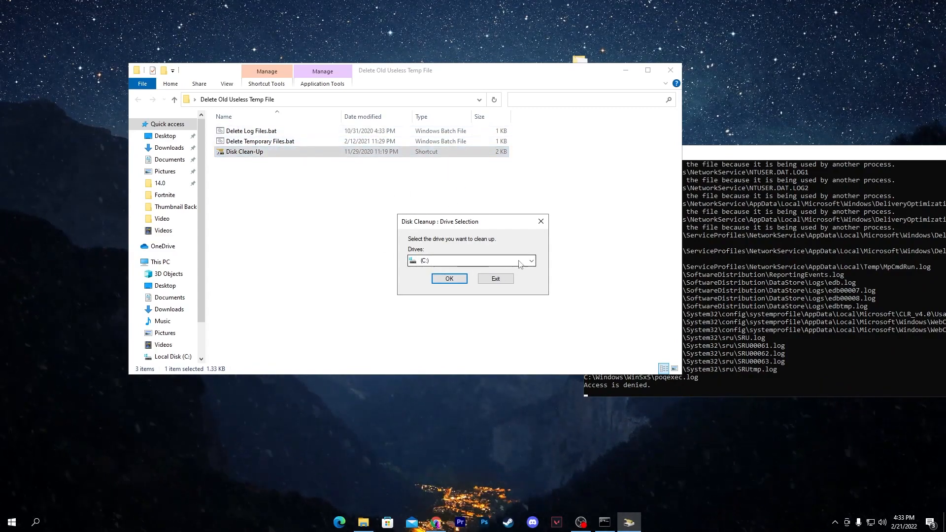
click(529, 260)
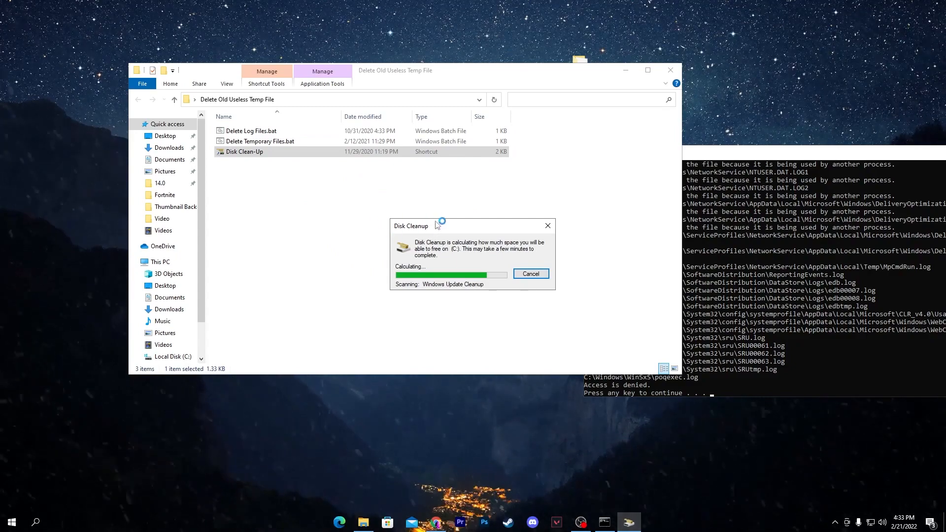
mouse_move(724, 161)
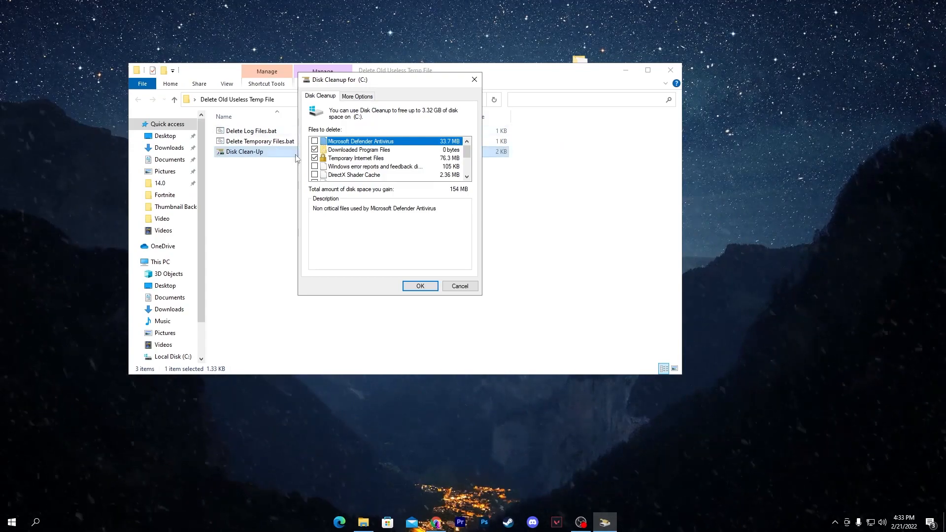
click(314, 141)
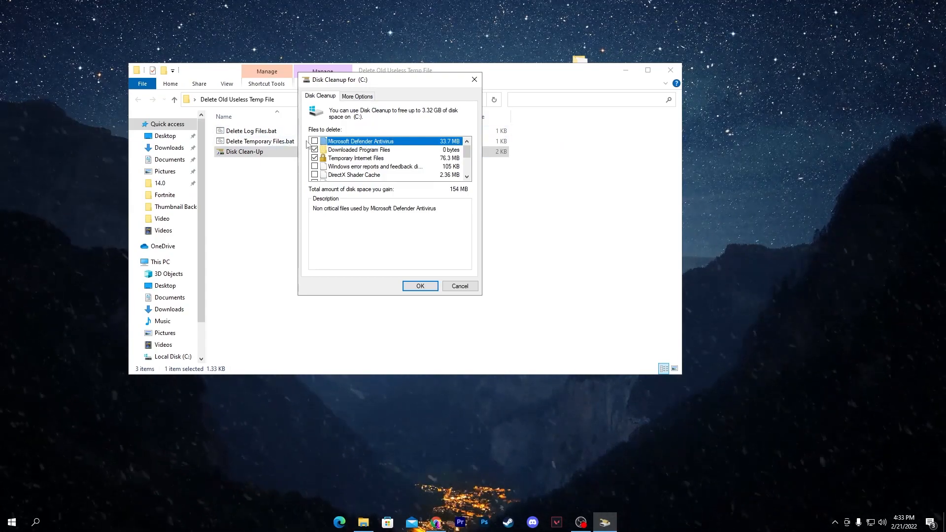
click(314, 141)
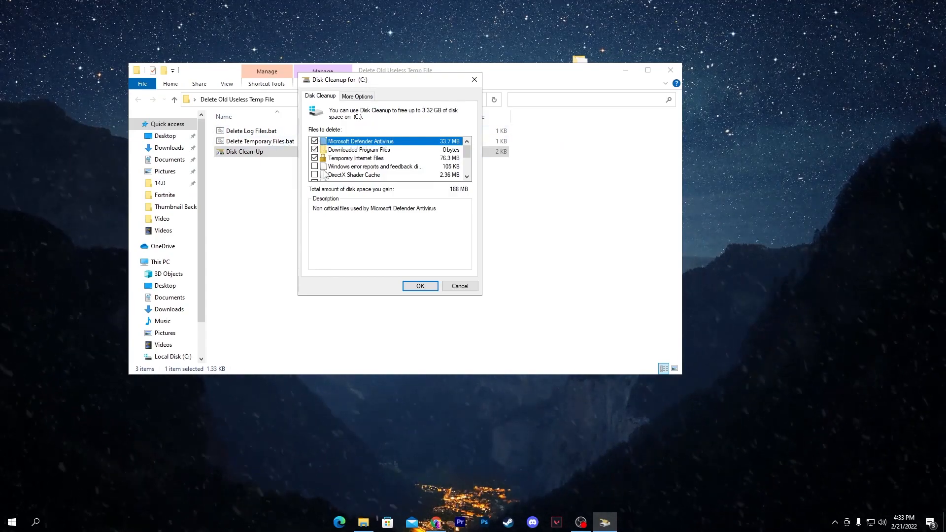
scroll(down, 3)
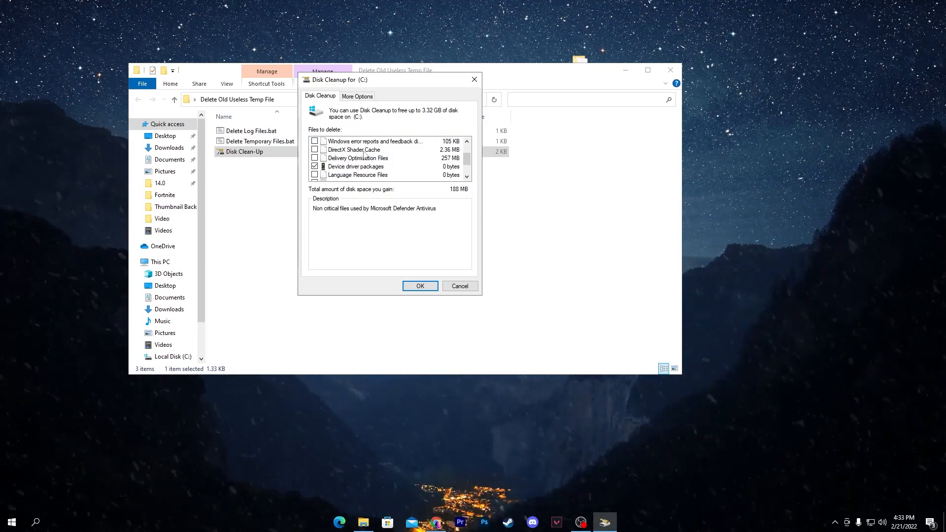
click(314, 149)
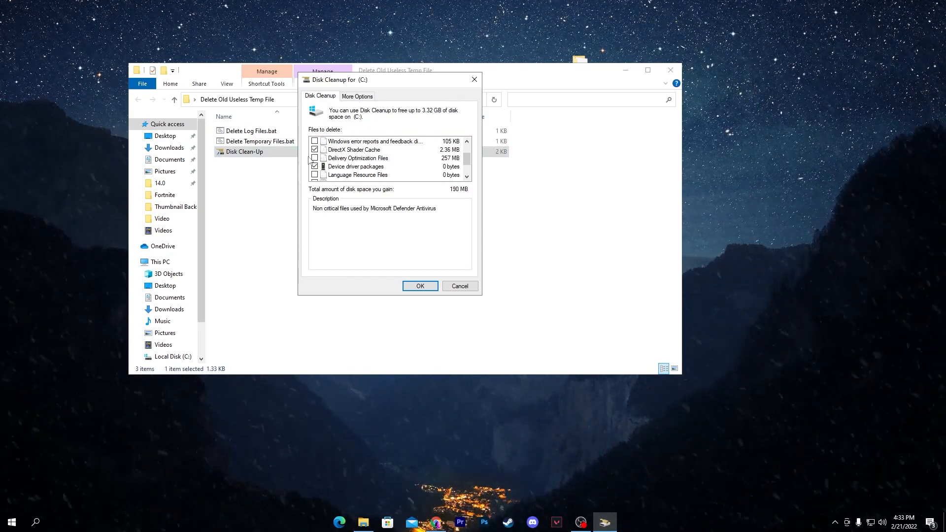
click(315, 158)
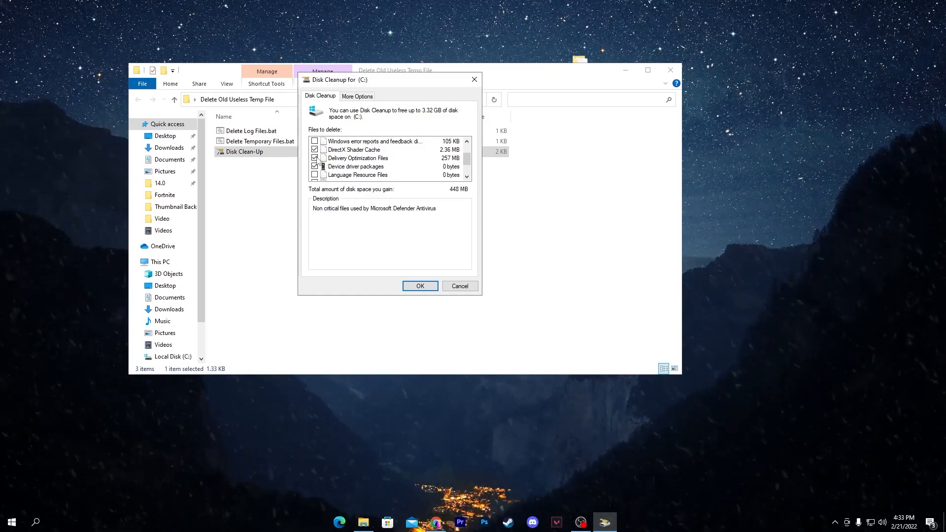
scroll(down, 3)
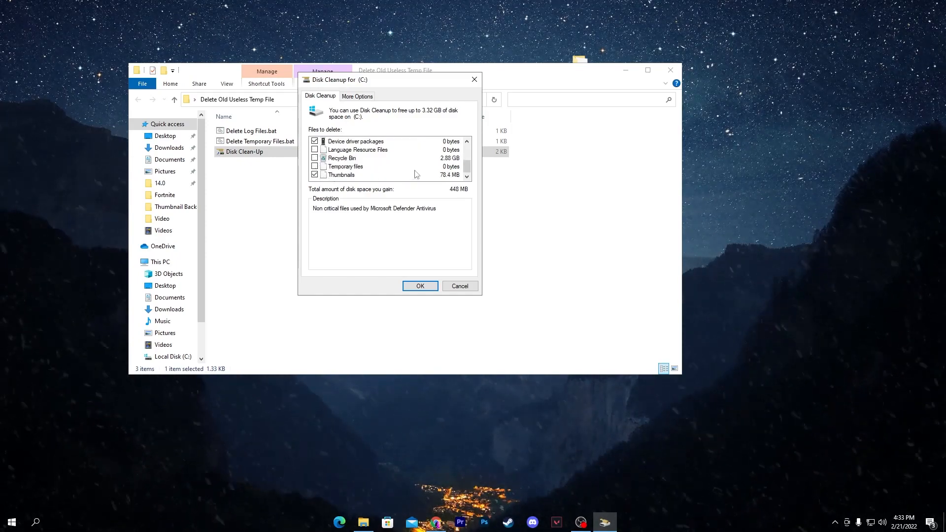
mouse_move(355, 189)
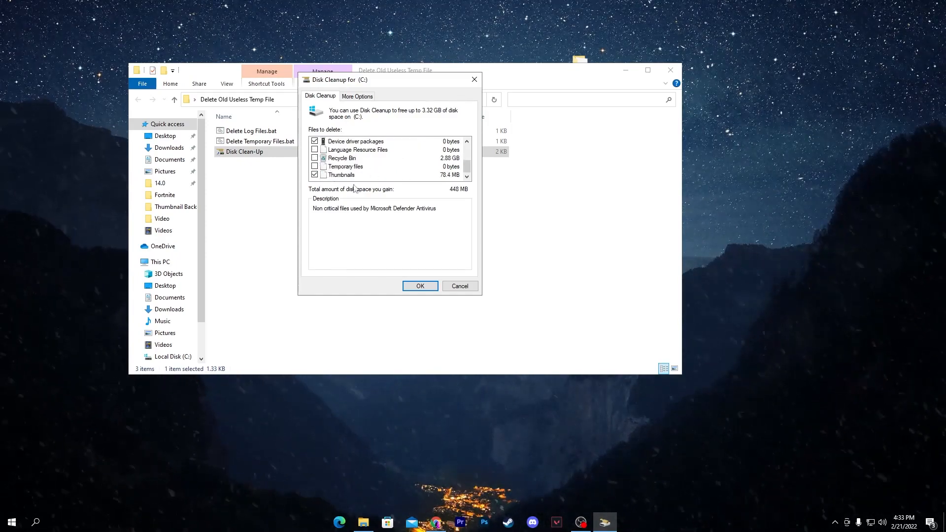
Permanently delete the checked files, close the folder window, and center the Windows 10 settings folder
click(419, 285)
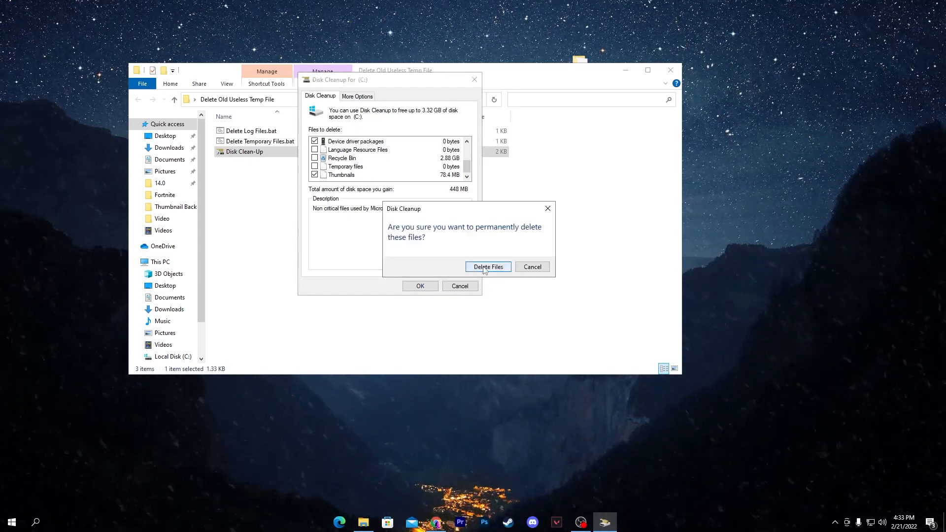
click(487, 267)
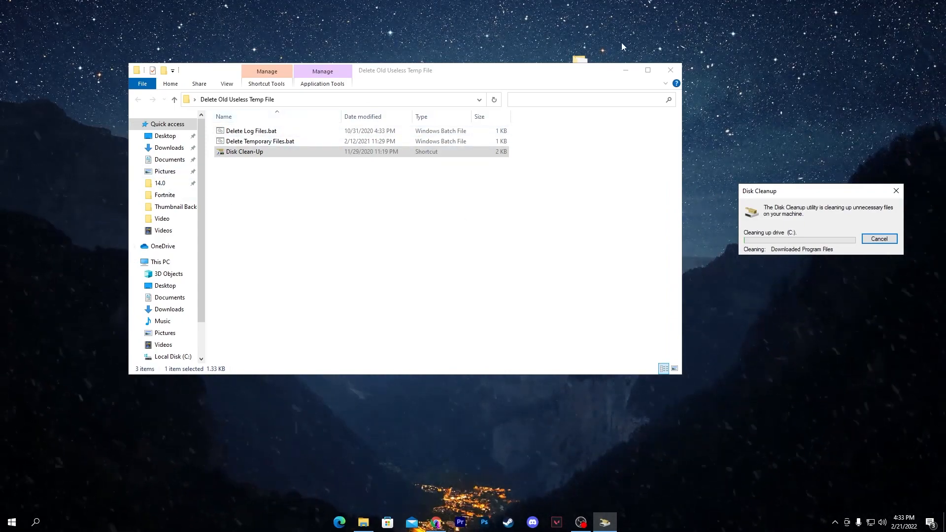
click(670, 70)
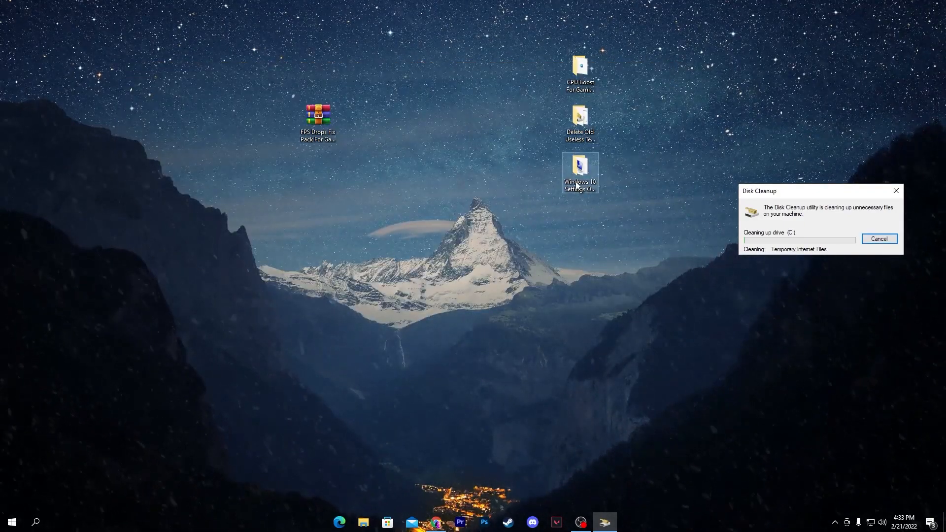
drag(580, 172, 430, 177)
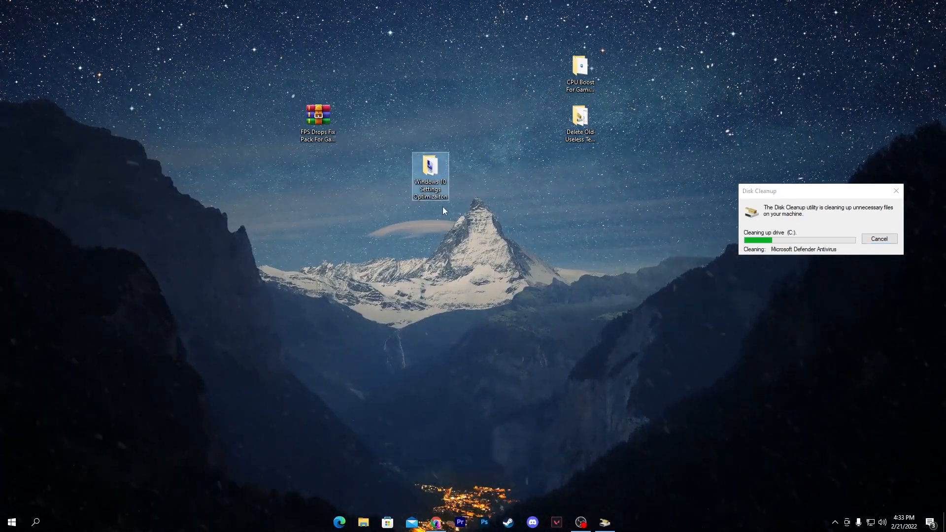
Open the settings optimization folder and merge Disable FSO & Game Bar.reg into the registry
double_click(429, 177)
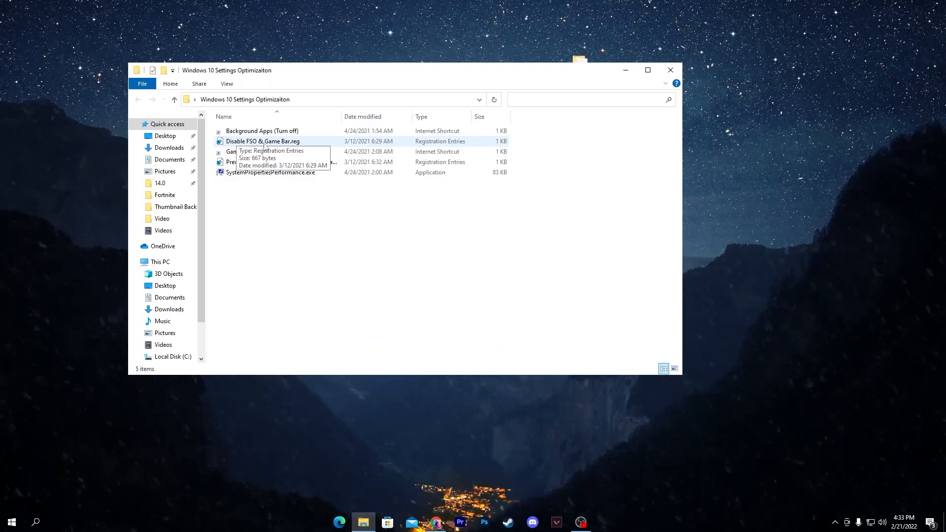
double_click(263, 142)
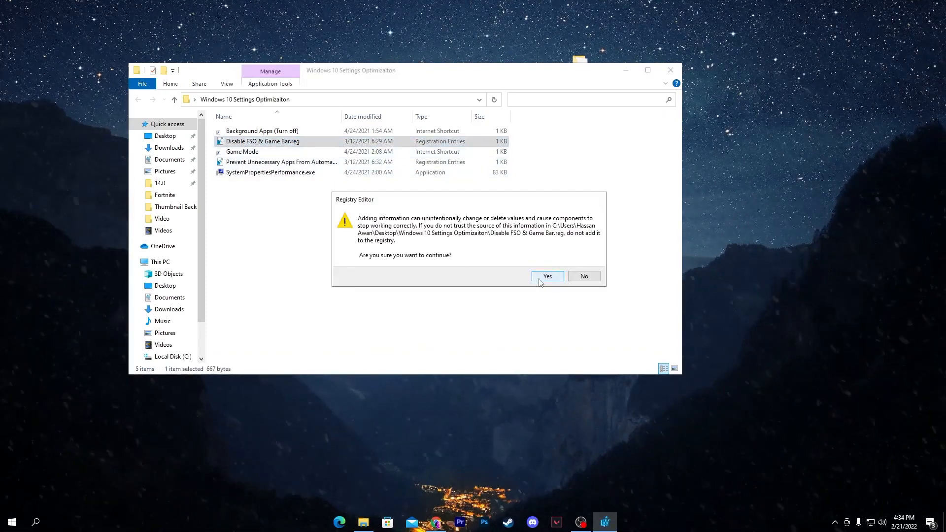
click(547, 276)
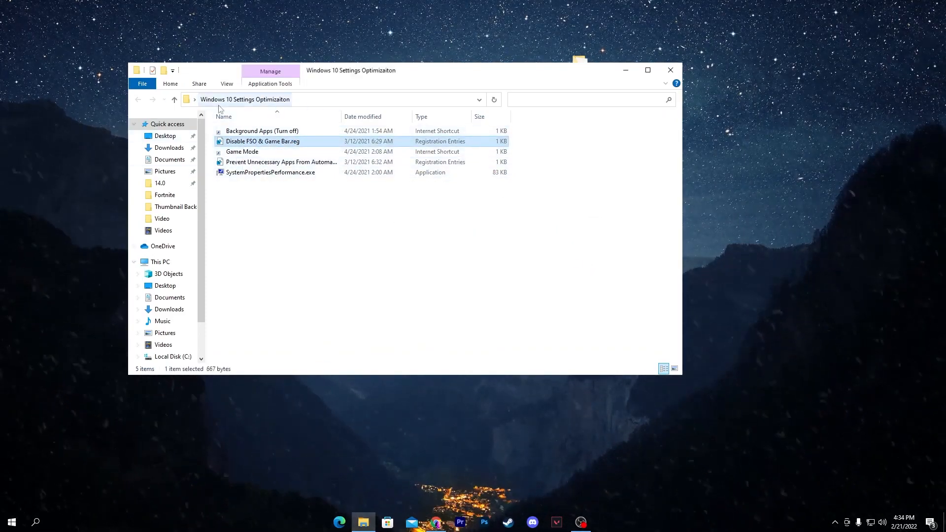
mouse_move(242, 152)
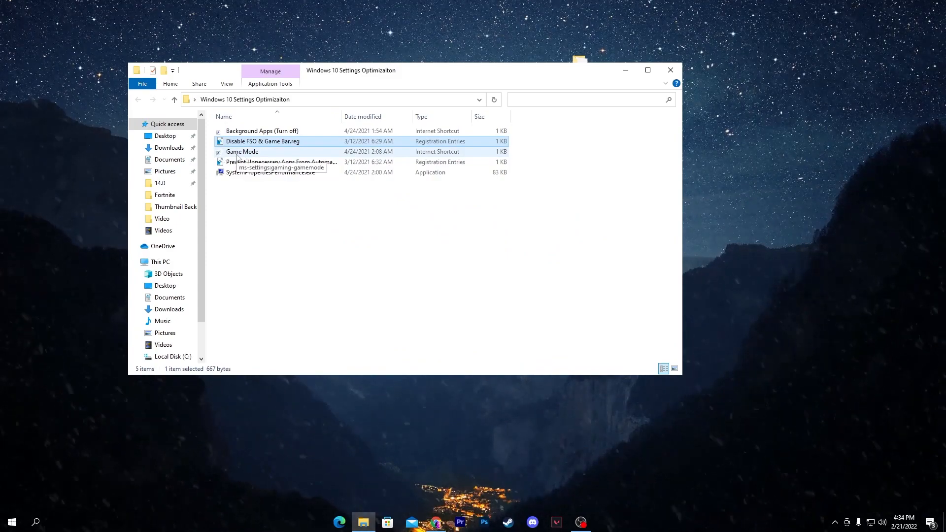
Confirm Game Mode is on, then merge Prevent Unnecessary Apps From Automatically Starting.reg
double_click(242, 151)
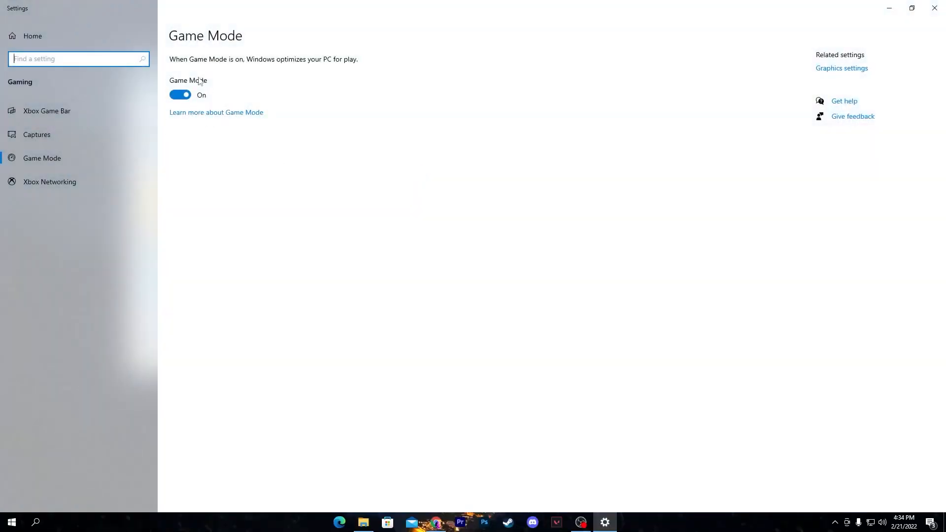
mouse_move(86, 74)
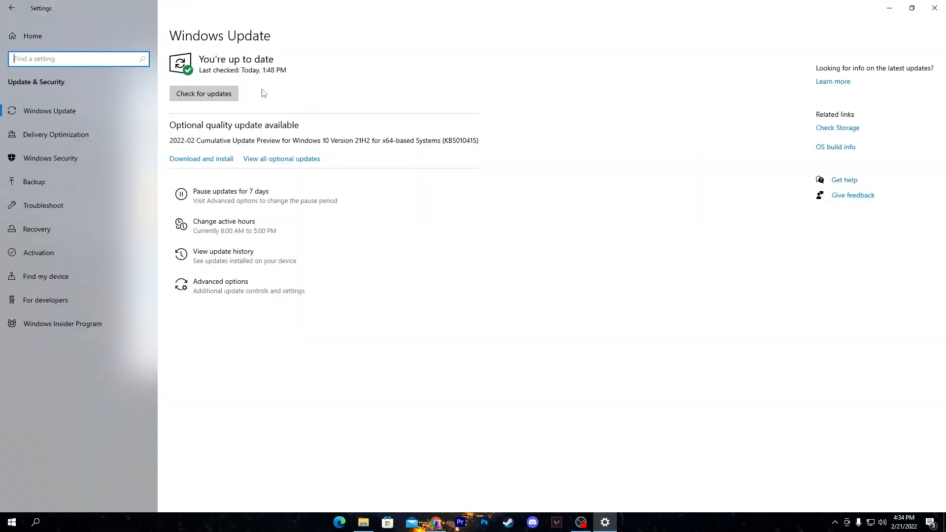
mouse_move(203, 93)
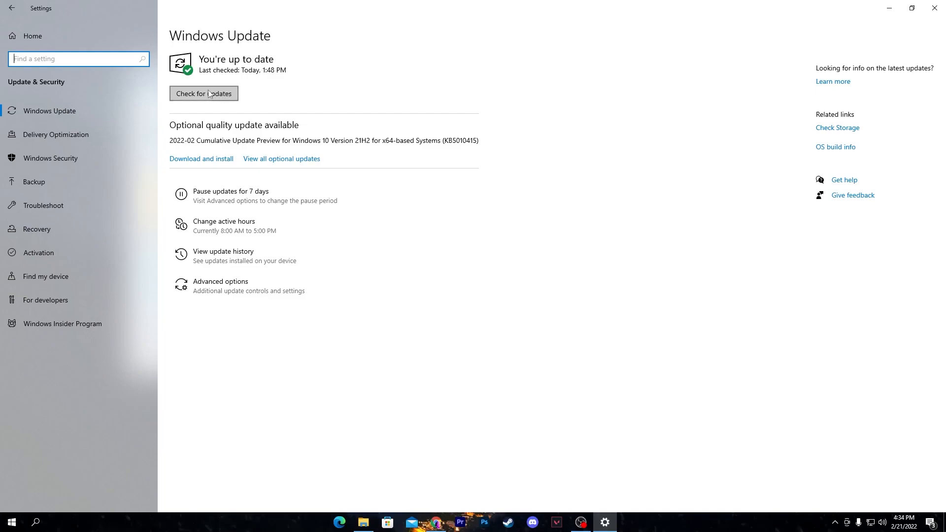
mouse_move(339, 74)
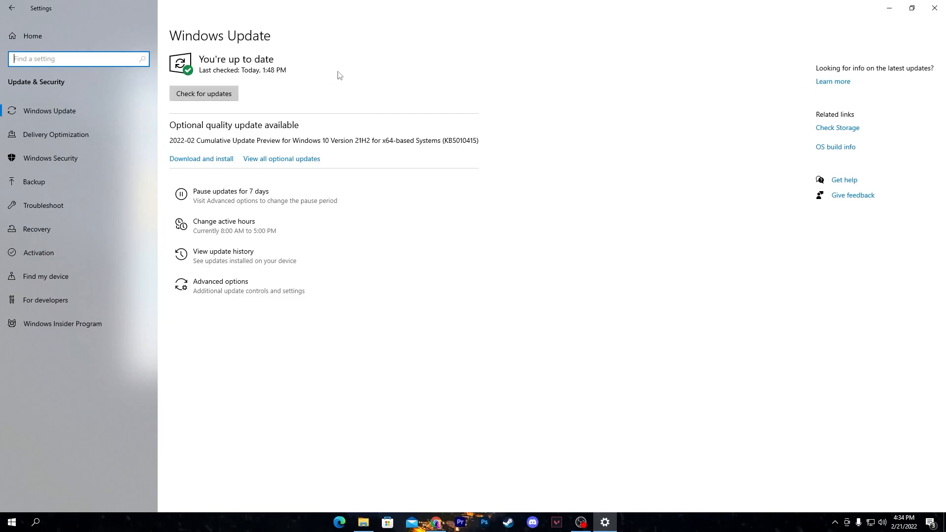
click(362, 522)
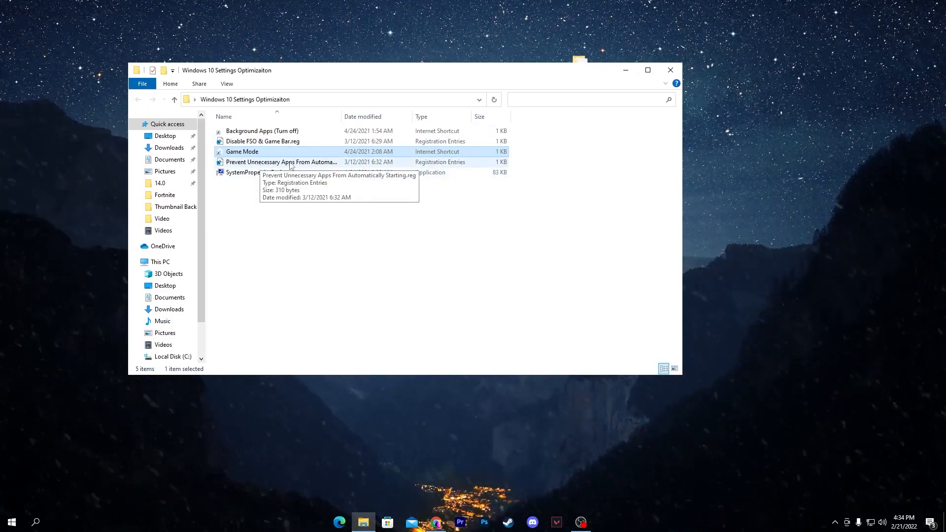
double_click(282, 162)
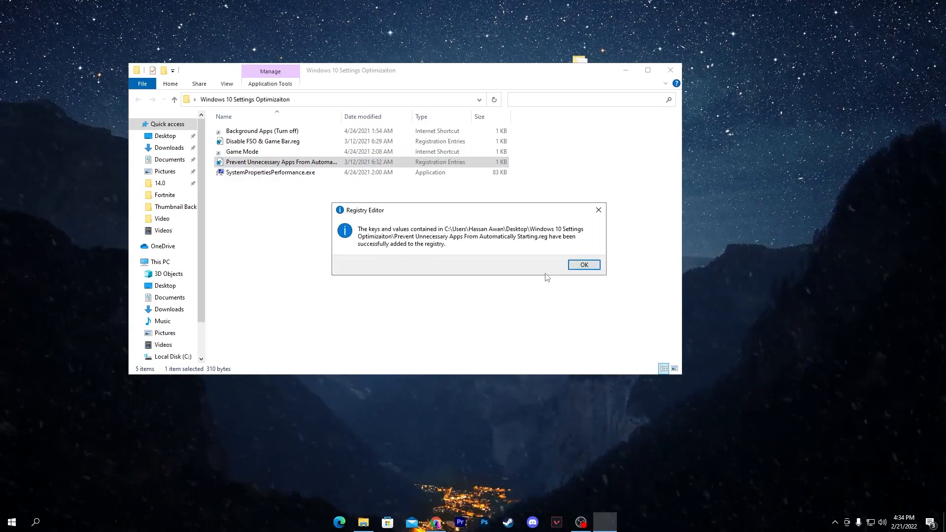
click(583, 265)
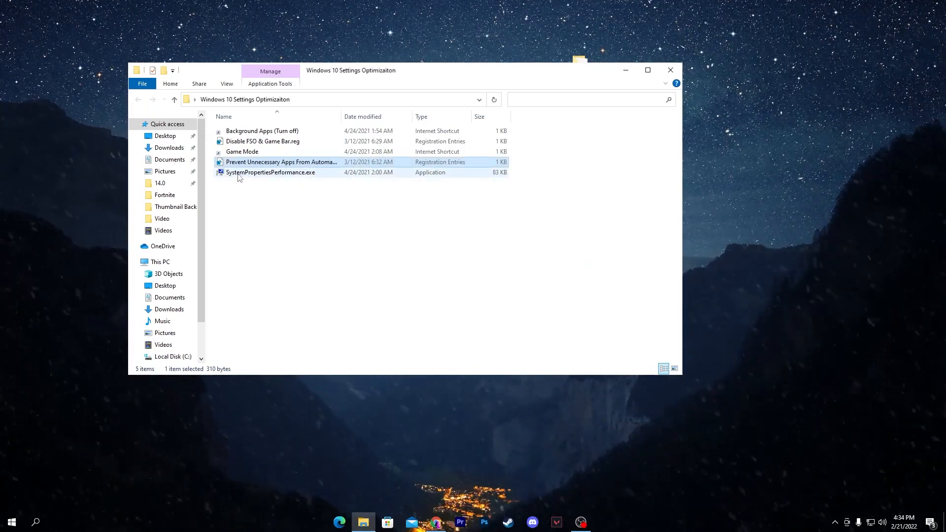
Limit visual effects to Show thumbnails and Smooth edges of screen fonts, and apply
double_click(270, 172)
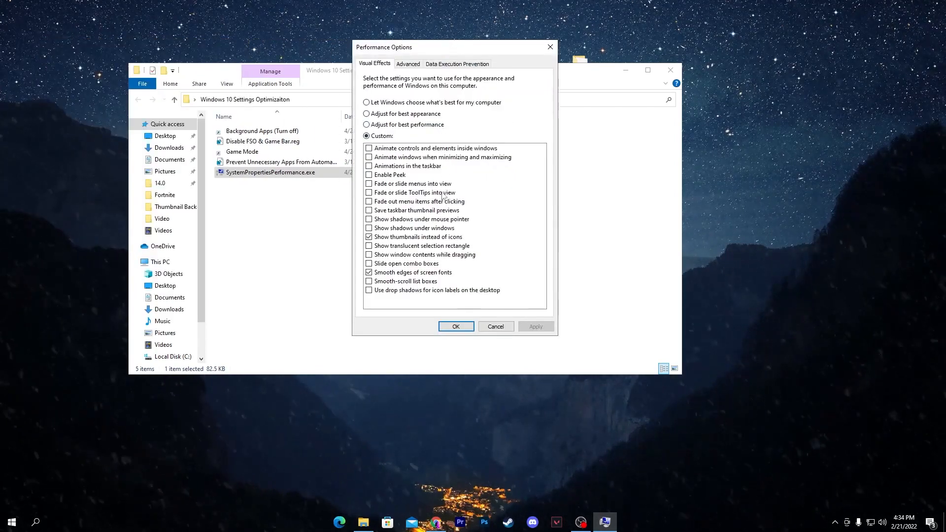
click(366, 136)
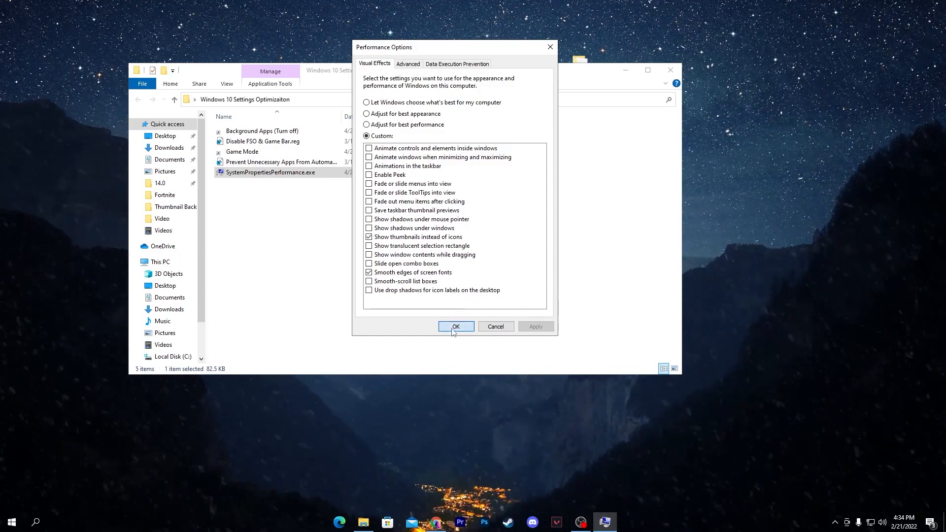
click(455, 326)
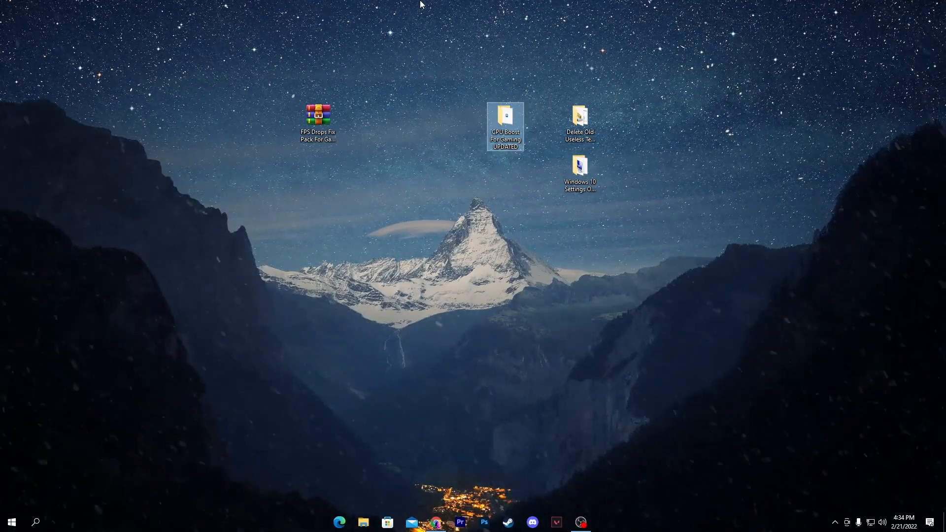
mouse_move(505, 118)
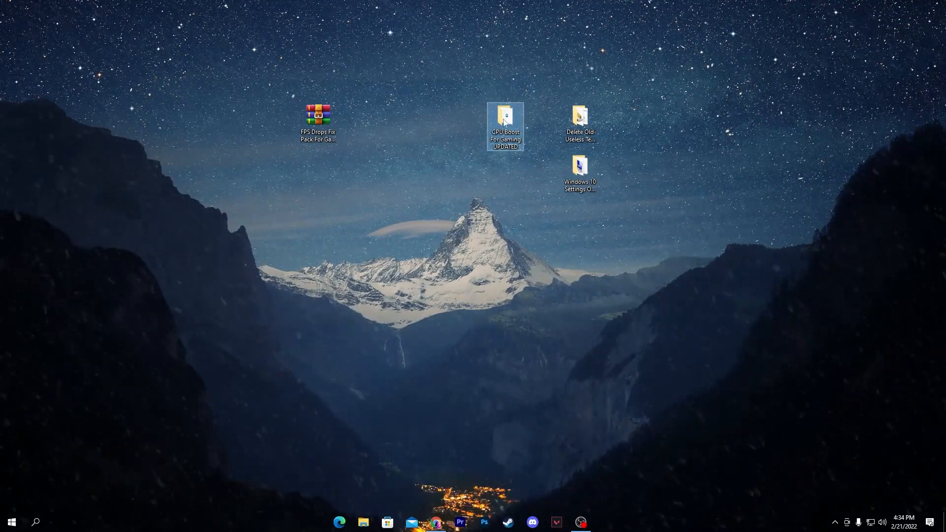
Install ParkControl via parkcontrolsetup64.exe from the CPU Boost For Gaming UPDATED folder
double_click(505, 115)
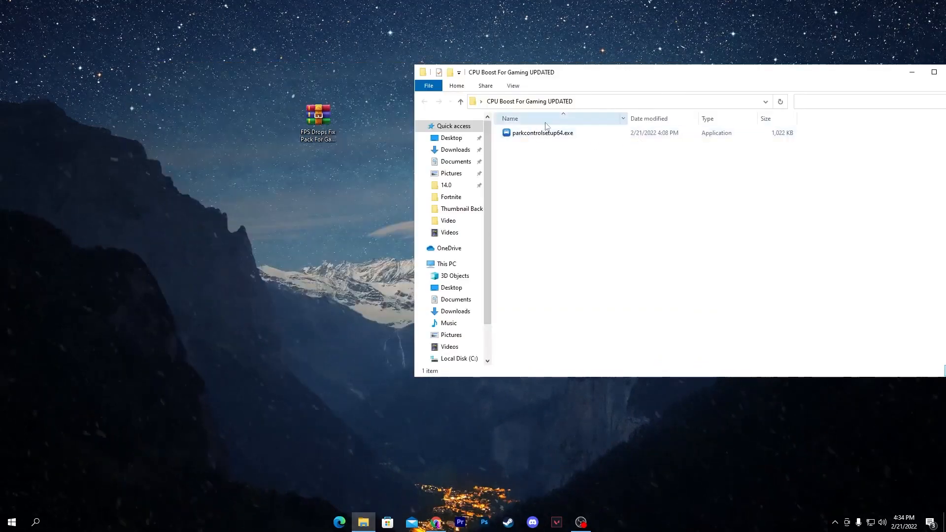
double_click(541, 133)
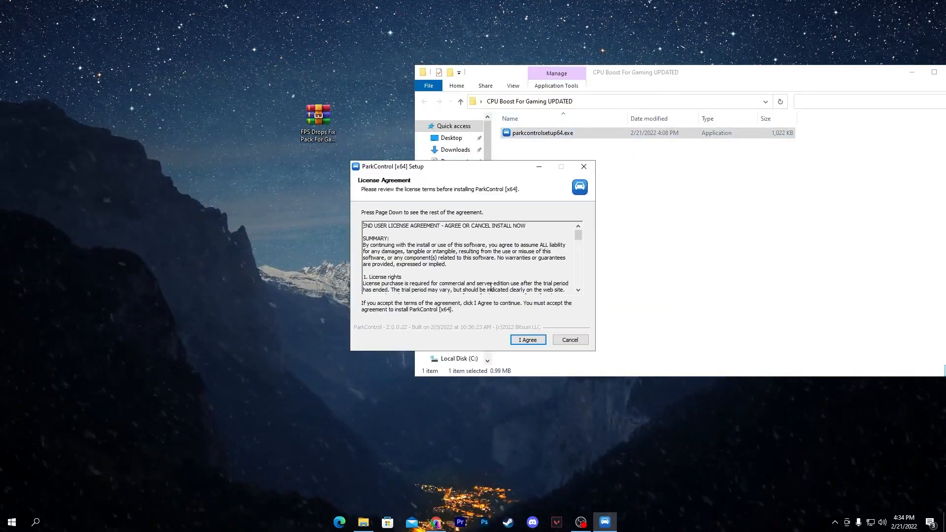
click(526, 339)
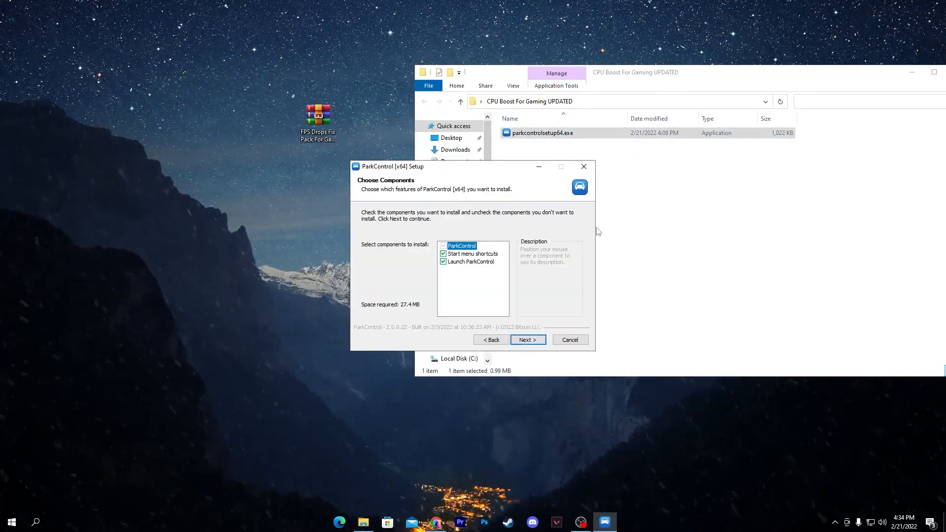
click(527, 339)
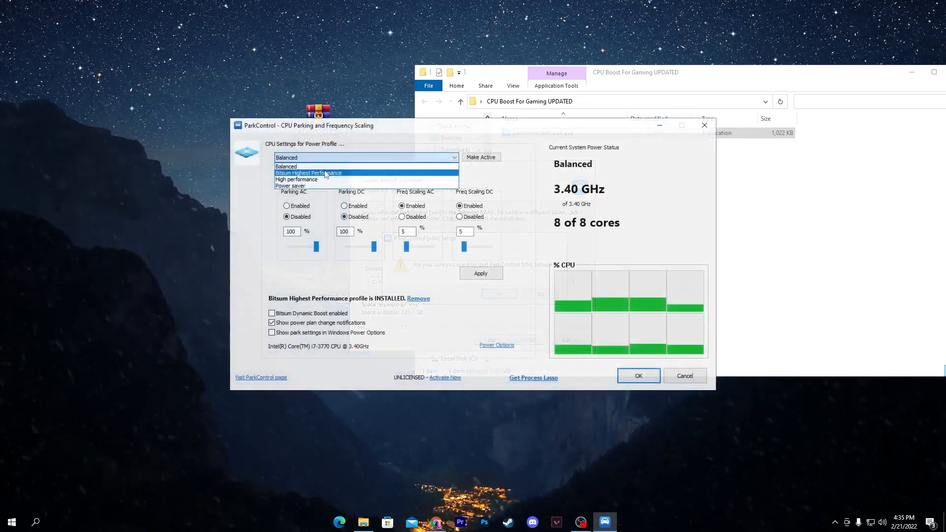
Switch ParkControl to Bitsum Highest Performance, enable Dynamic Boost, and close the CPU Boost folder
click(308, 173)
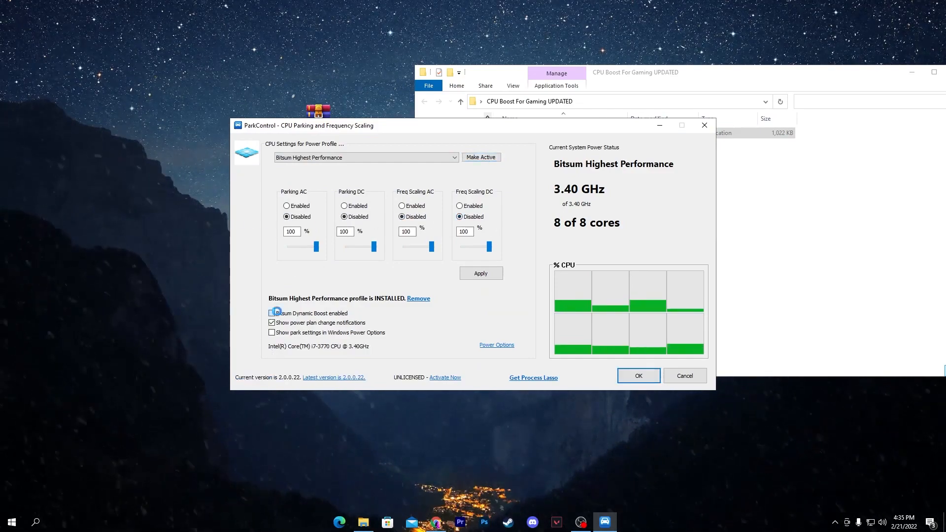
click(272, 313)
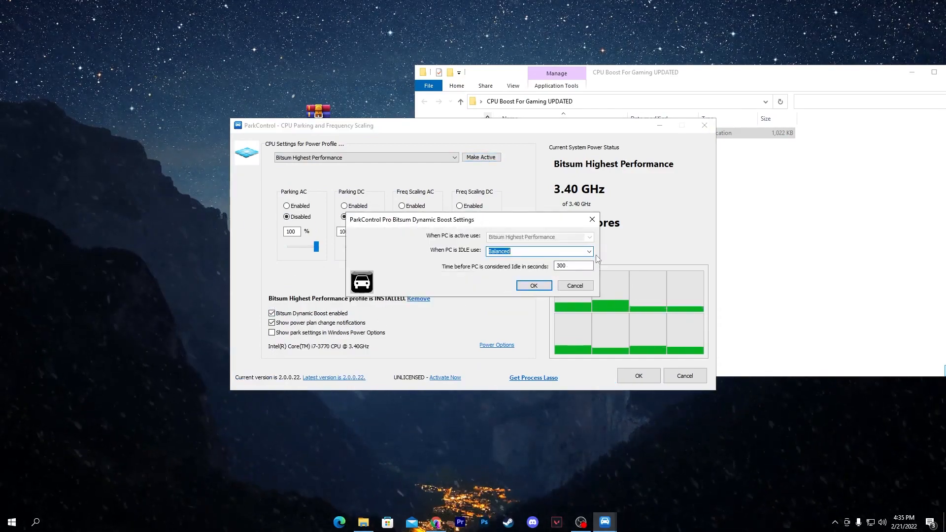
click(533, 285)
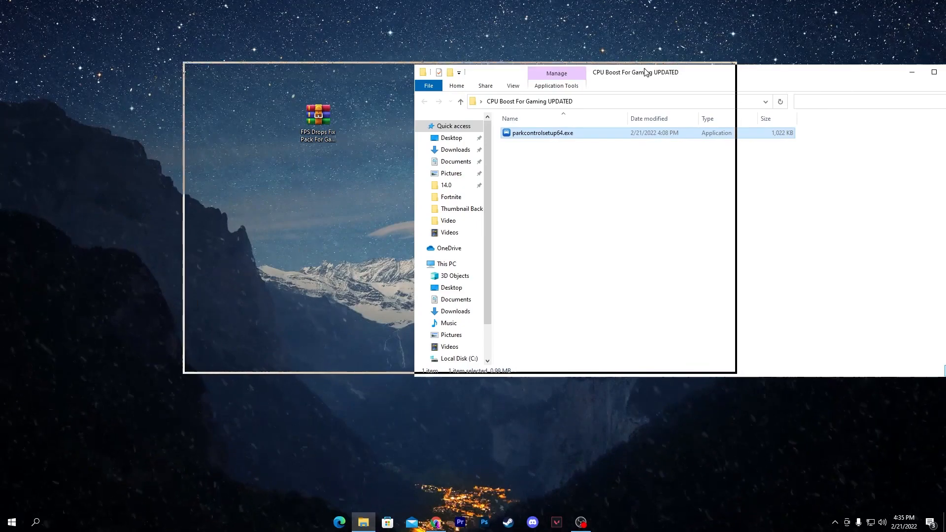
click(911, 72)
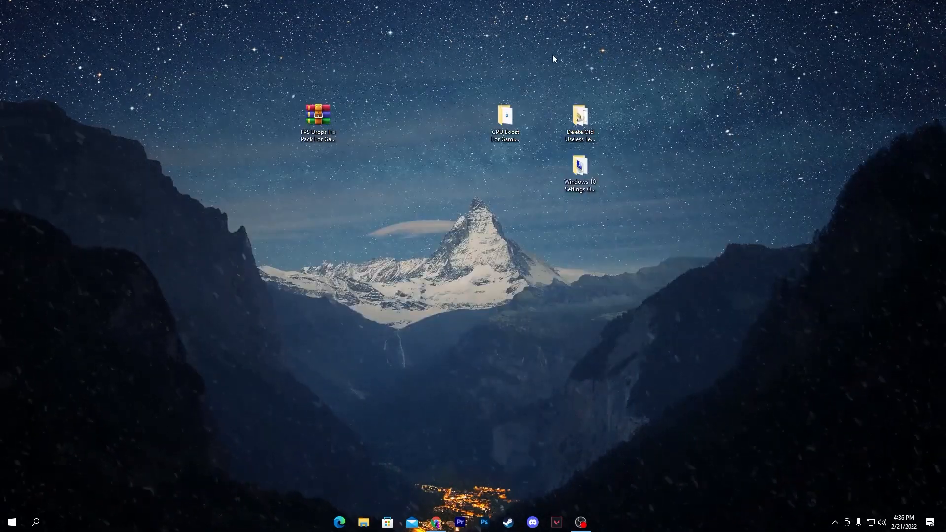